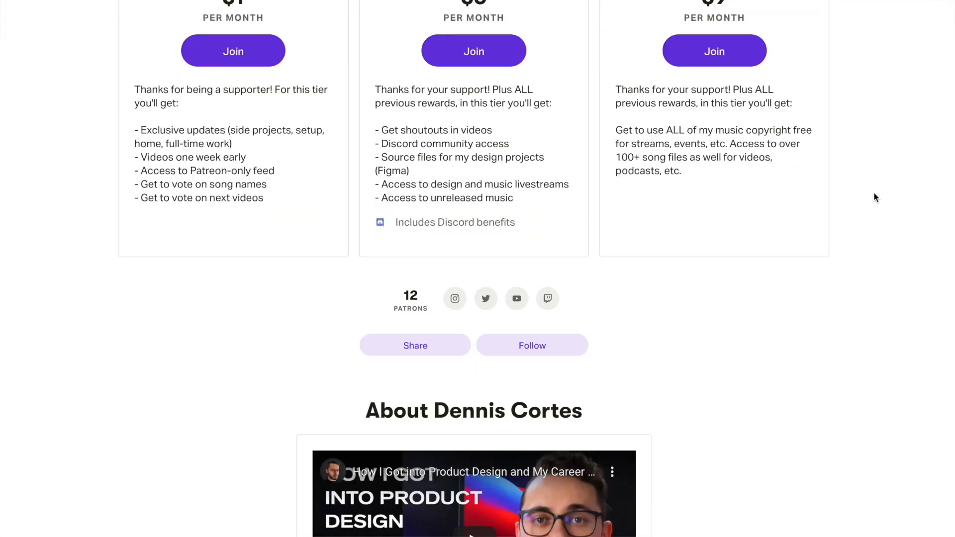
Step: Select and nudge up the Nudge amount title, then open Preferences' Nudge amount settings
scroll(down, 3)
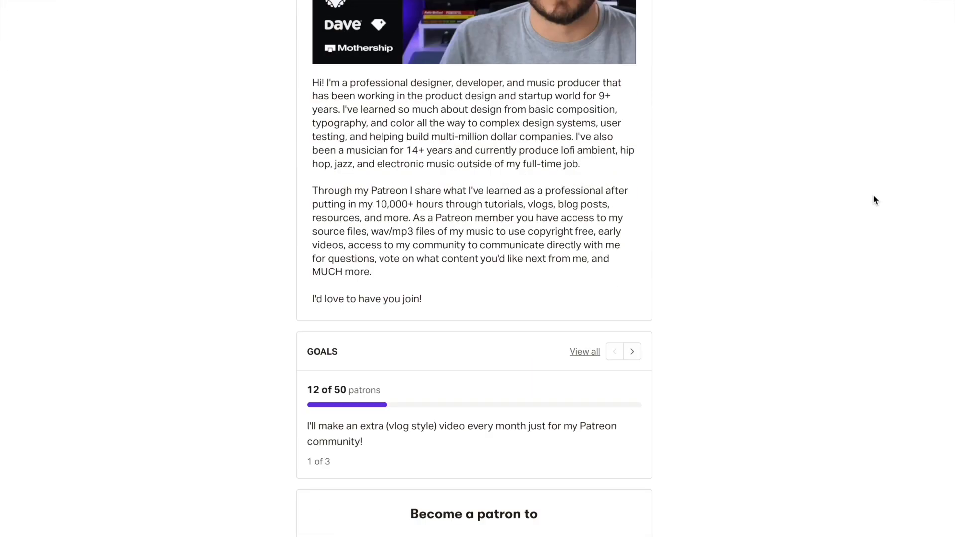
scroll(down, 3)
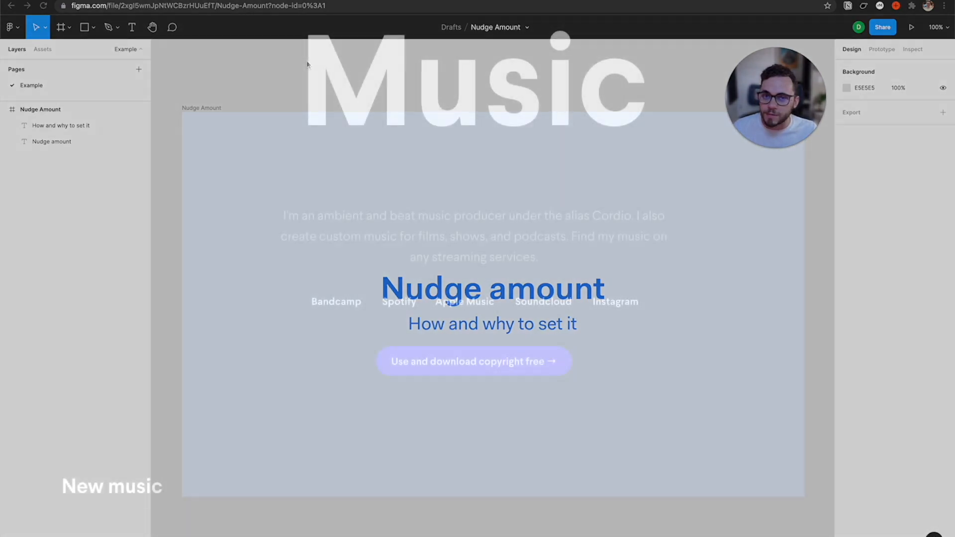
scroll(down, 3)
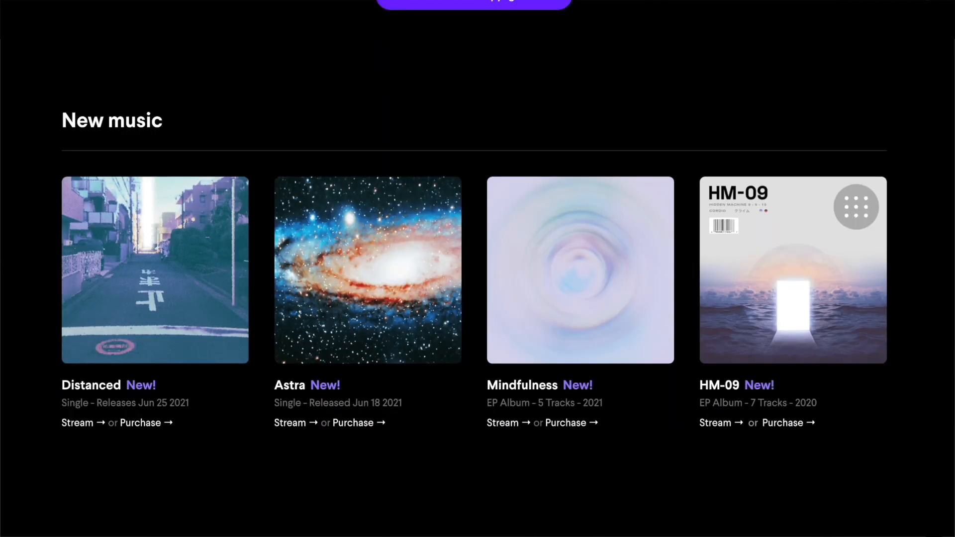
scroll(down, 3)
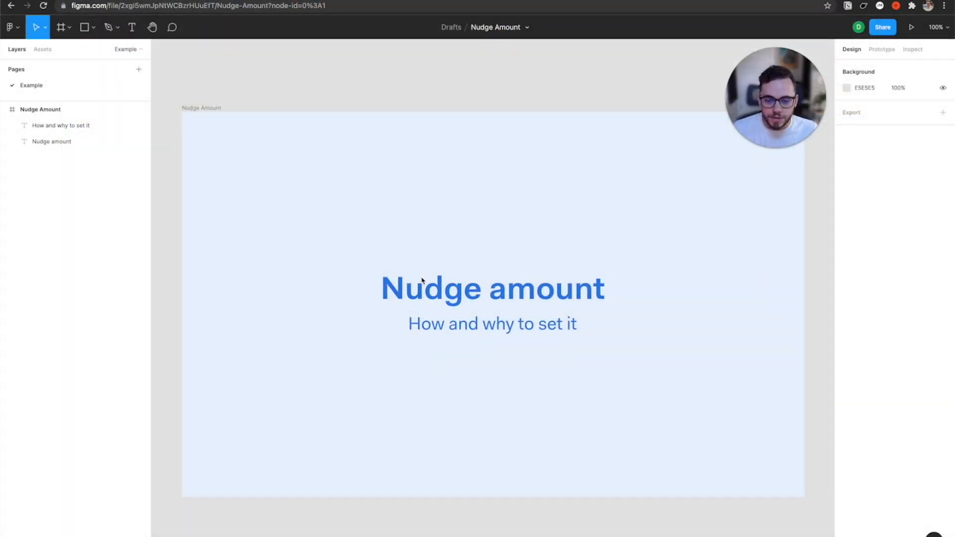
click(491, 288)
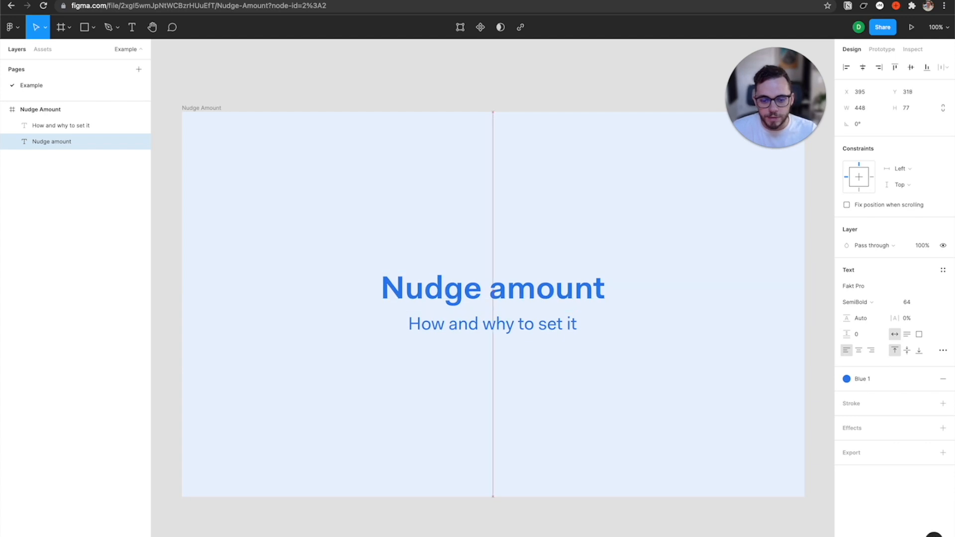
key(up)
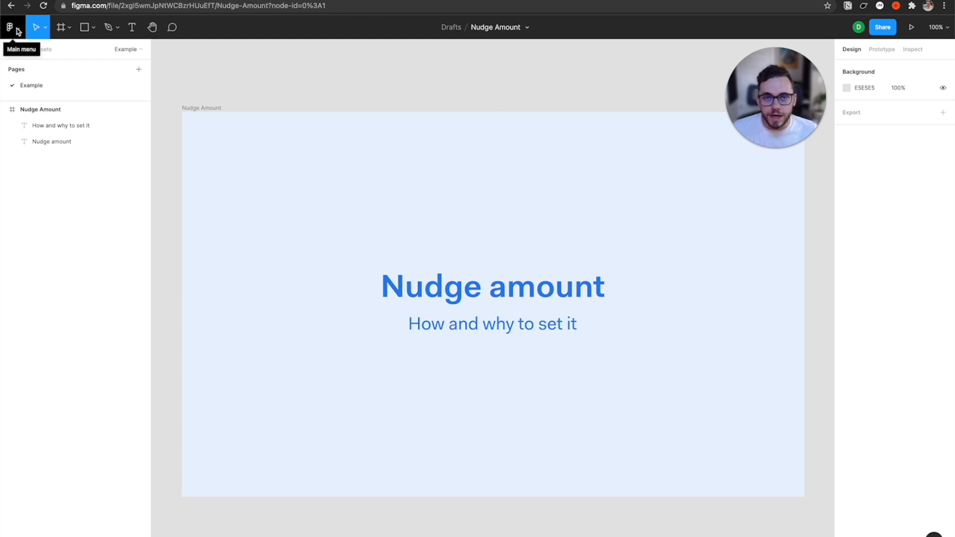
click(10, 27)
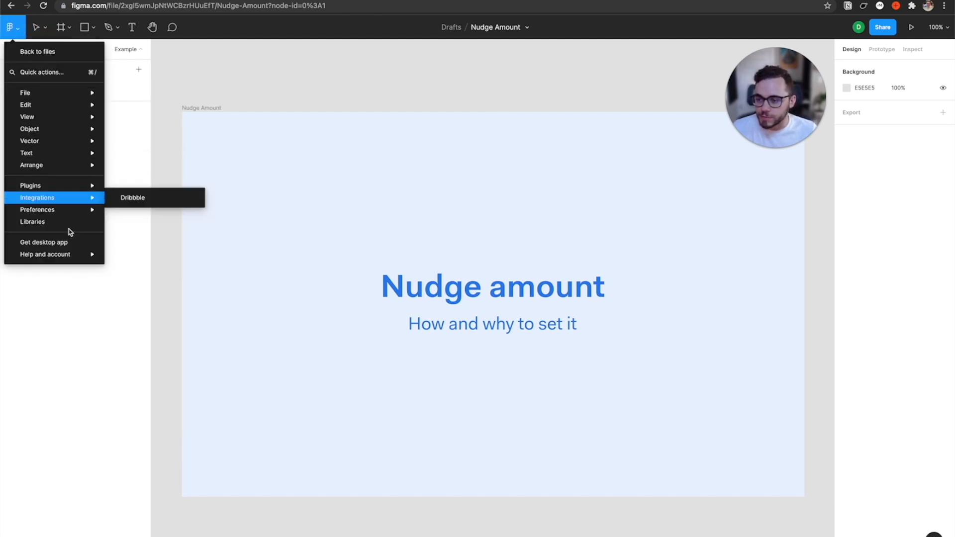
mouse_move(36, 209)
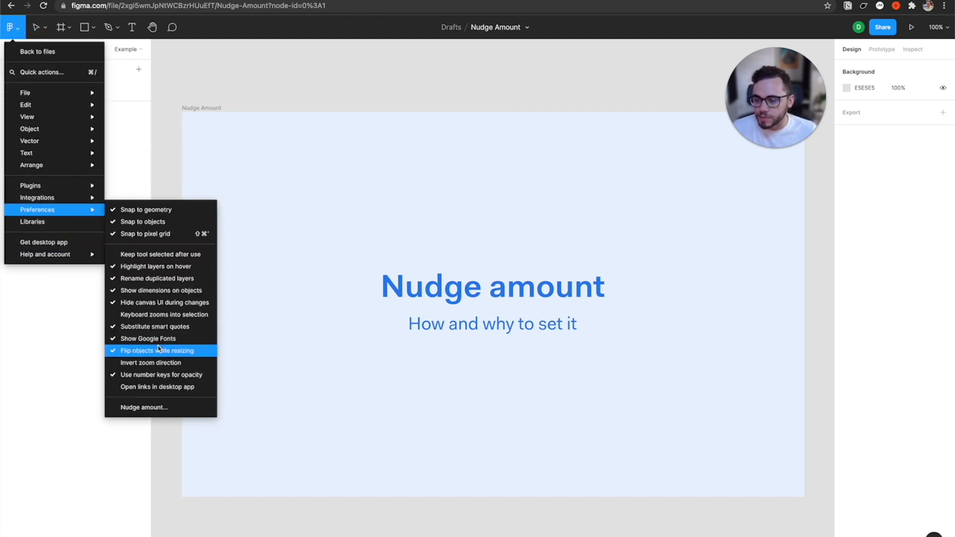
click(144, 406)
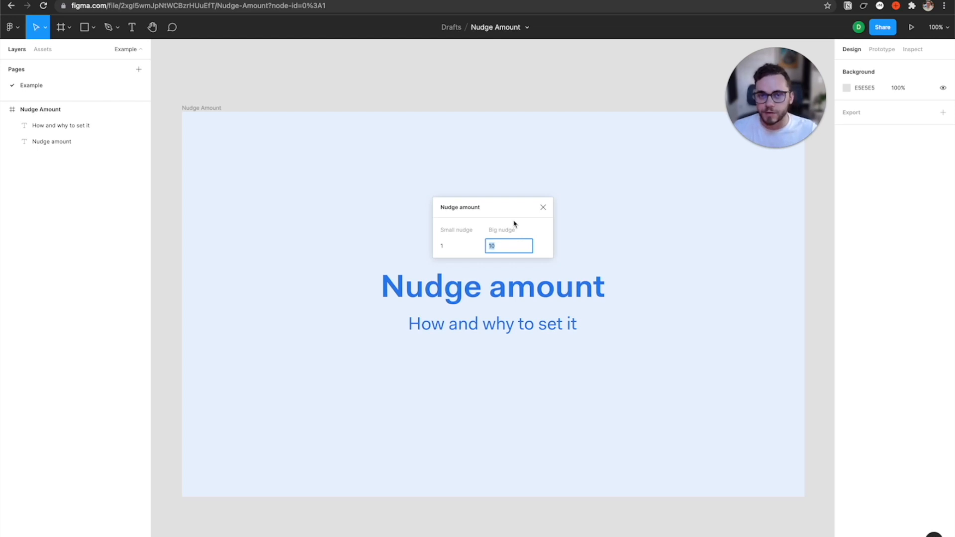
mouse_move(495, 214)
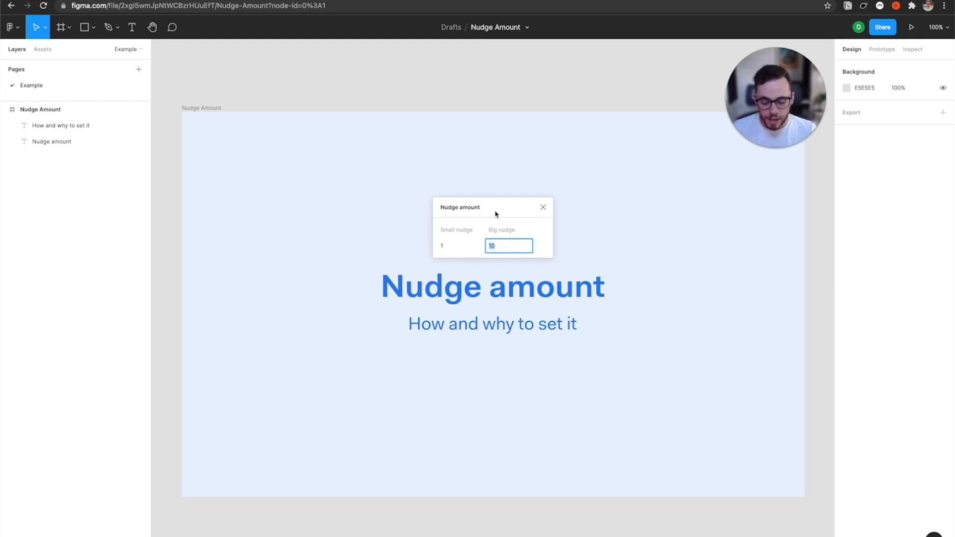
Step: Enter 8 as the Big nudge value in place of 10
text(8)
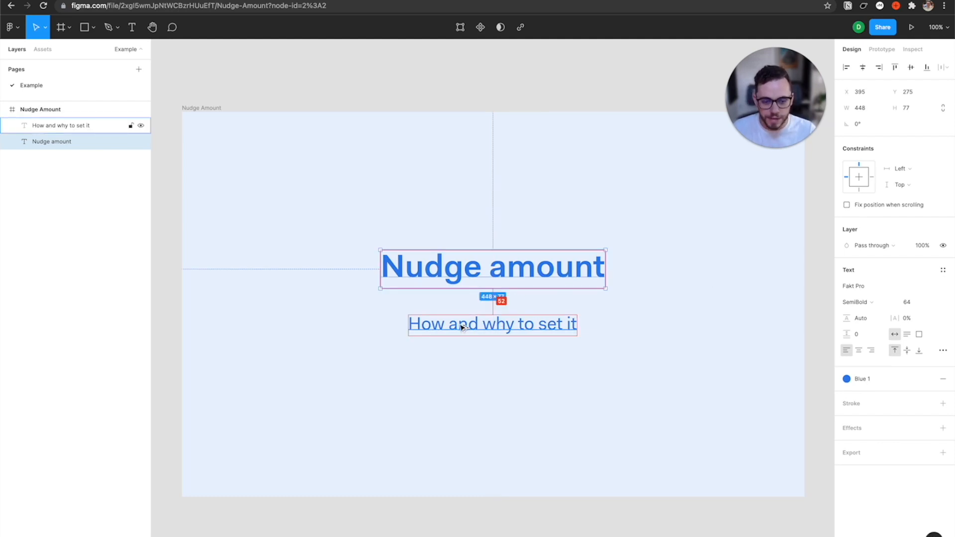
Step: Move the Nudge amount title down one big nudge step toward the subtitle
key(down)
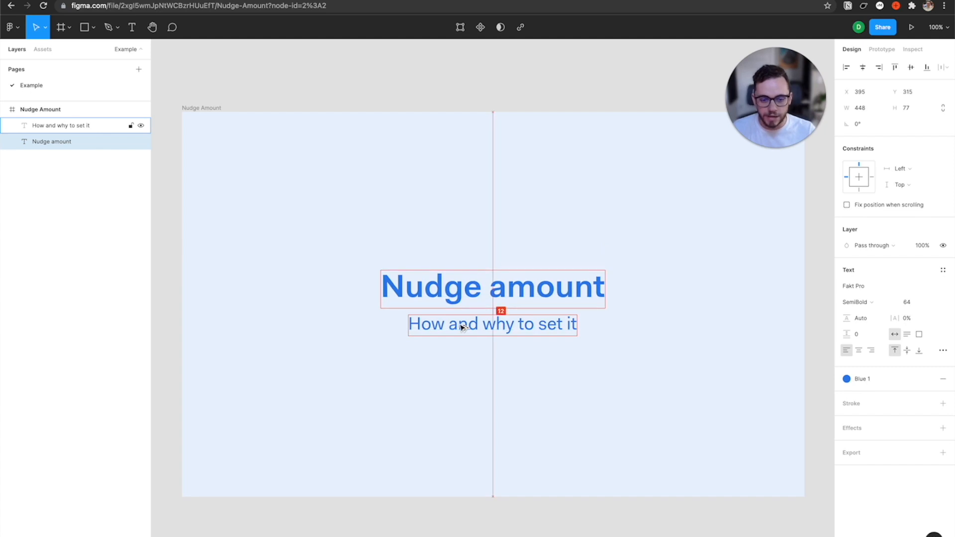